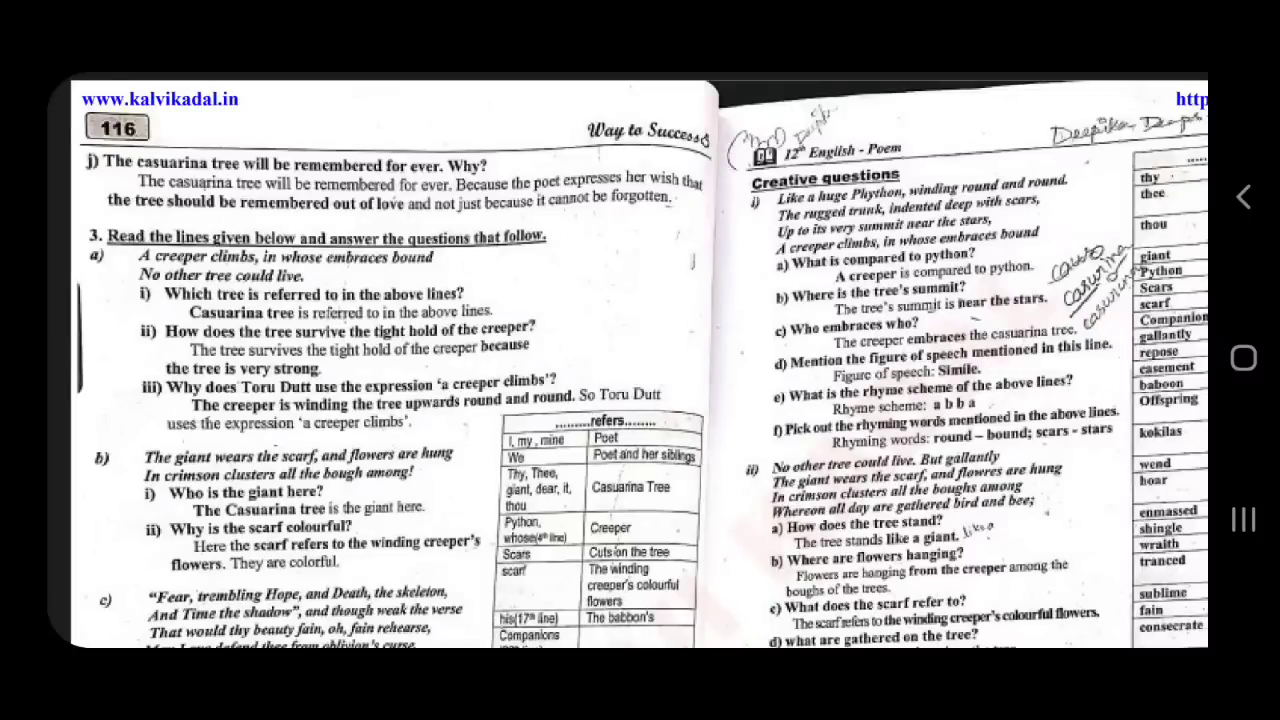
Underline the page 116 Casuarina Tree answers in red and move on to page 117.
{"action": "left_click_drag", "start_coordinate": [504, 304], "coordinate": [656, 210]}
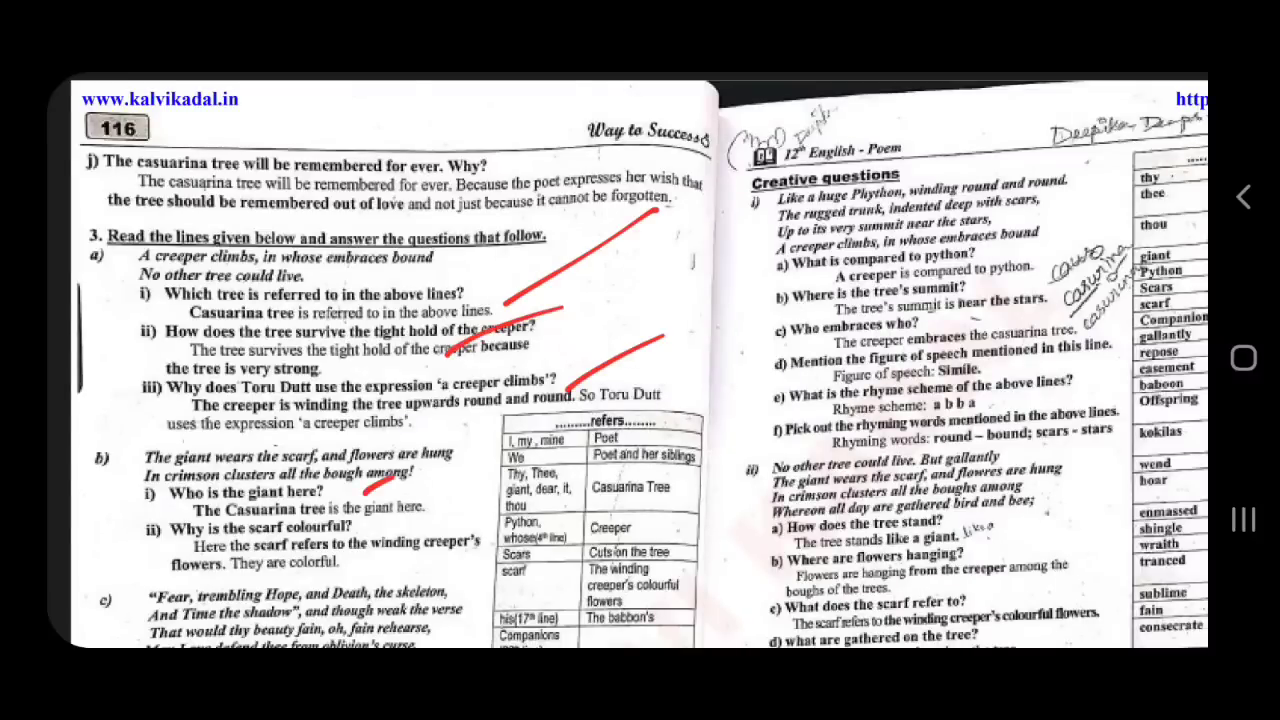
{"action": "scroll", "scroll_direction": "down", "scroll_amount": 3}
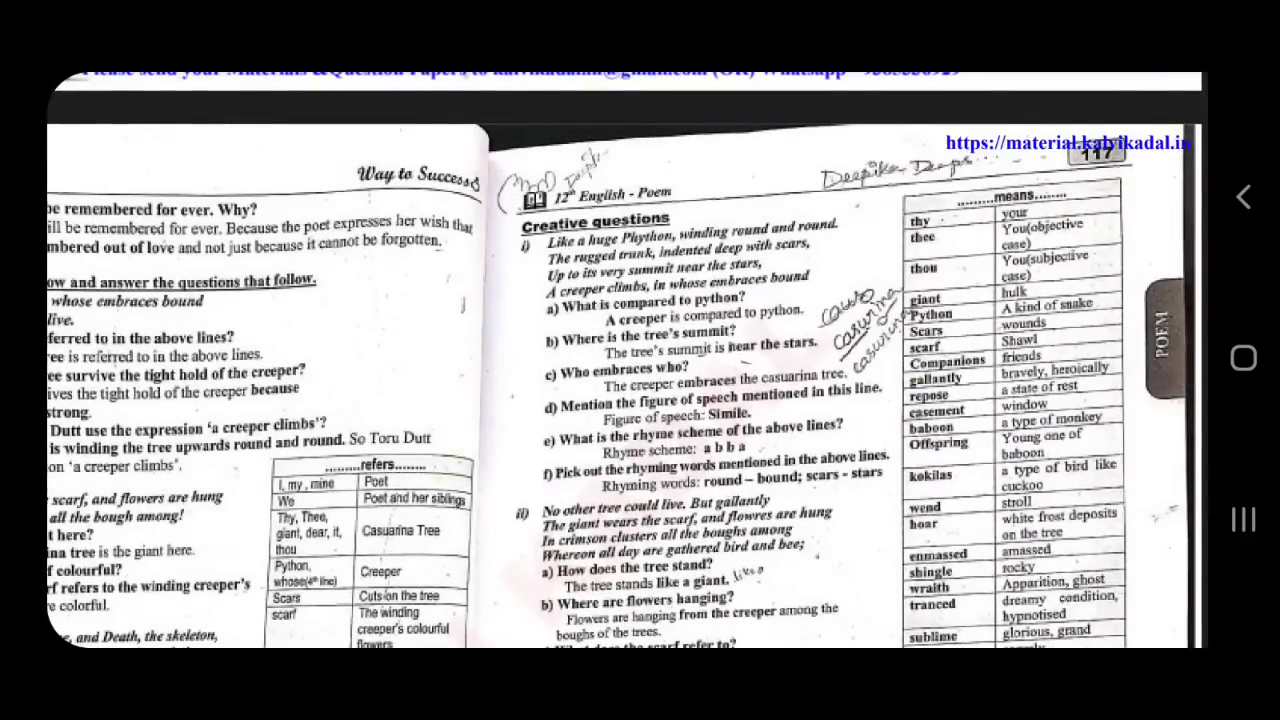
{"action": "left_click_drag", "start_coordinate": [770, 424], "coordinate": [940, 356]}
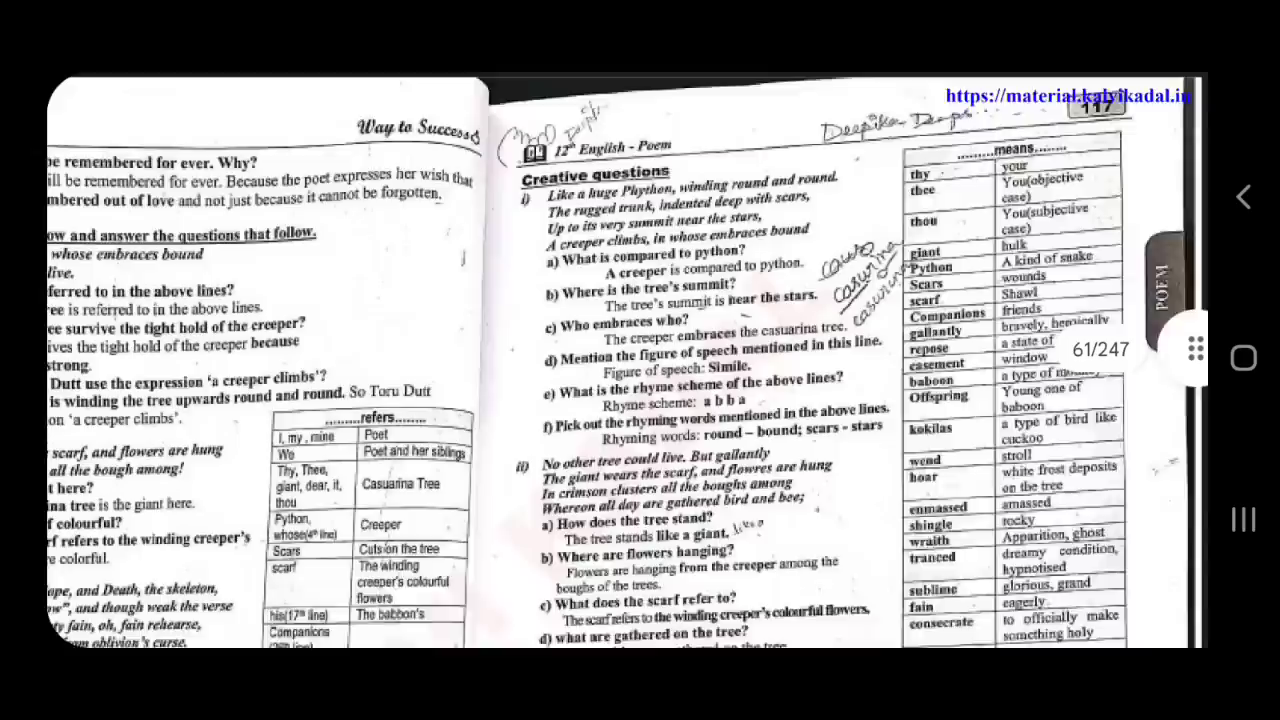
Advance through the guide to pages 128–129 with 'All the world's a stage'.
{"action": "scroll", "scroll_direction": "down", "scroll_amount": 3}
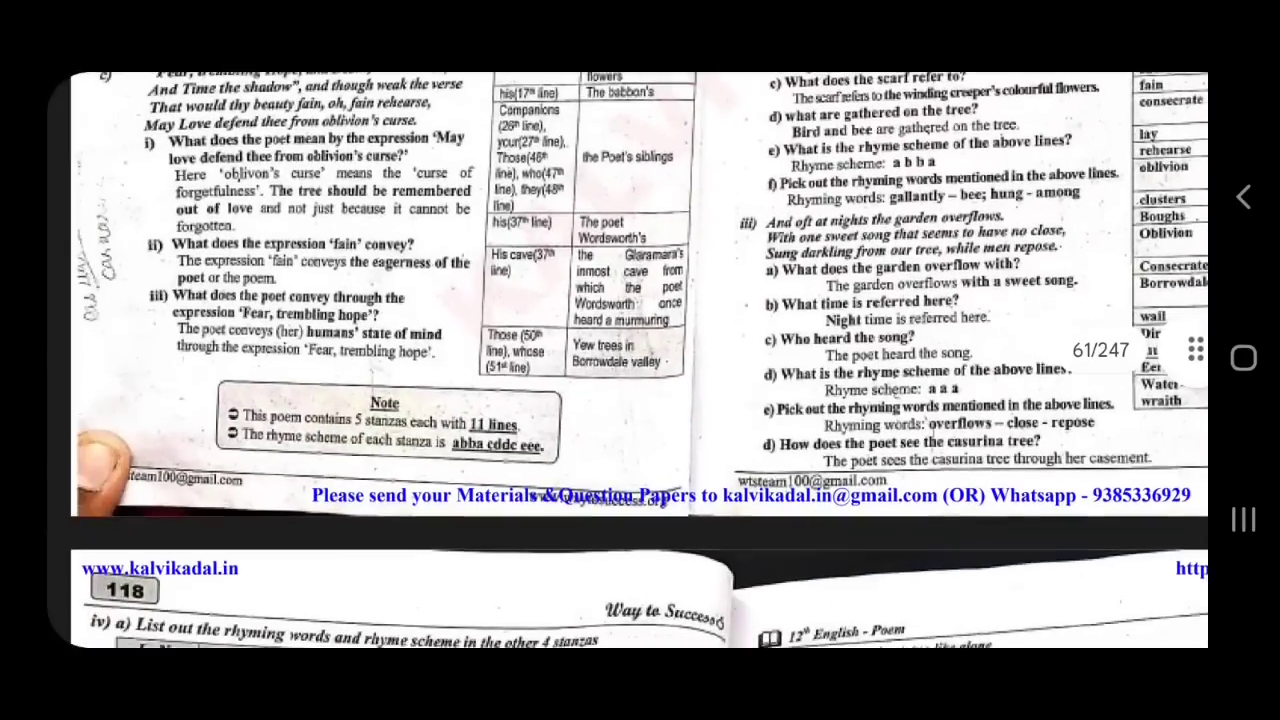
{"action": "scroll", "scroll_direction": "down", "scroll_amount": 3}
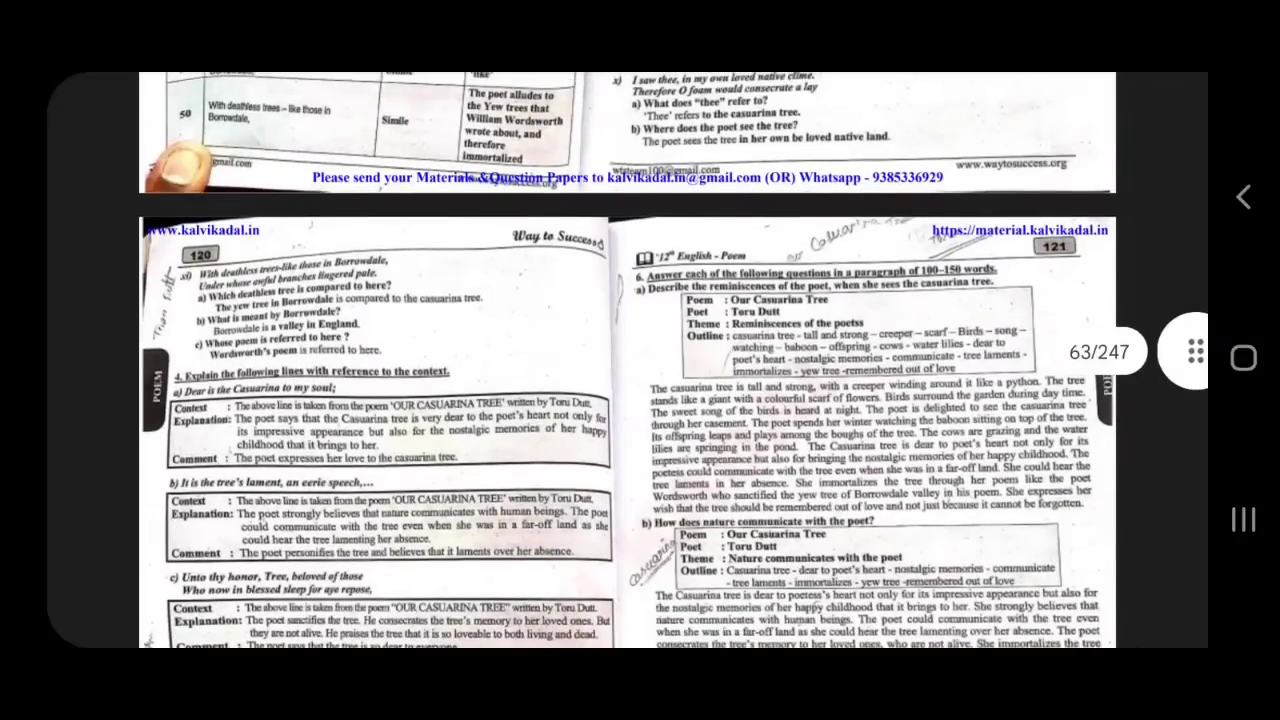
{"action": "scroll", "scroll_direction": "down", "scroll_amount": 3}
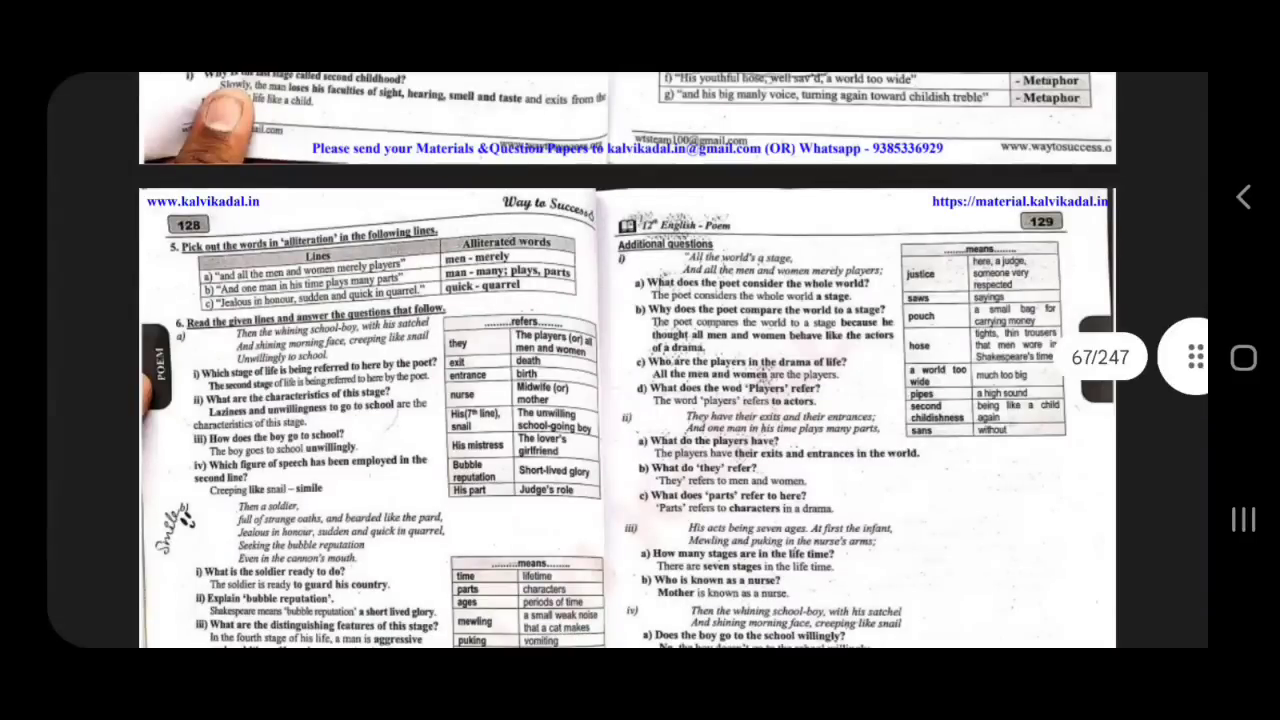
Continue past pages 128–129 down to pages 140–141 with the Ulysses questions.
{"action": "left_click_drag", "start_coordinate": [410, 342], "coordinate": [536, 288]}
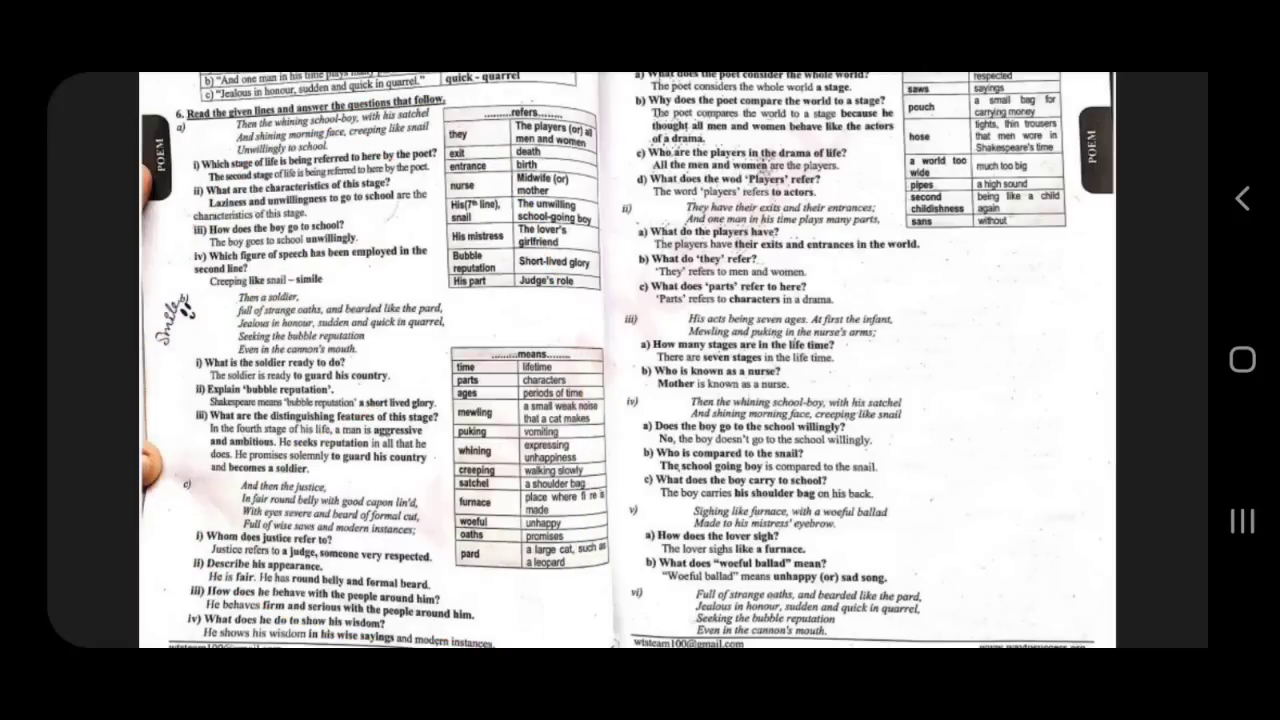
{"action": "scroll", "scroll_direction": "down", "scroll_amount": 3}
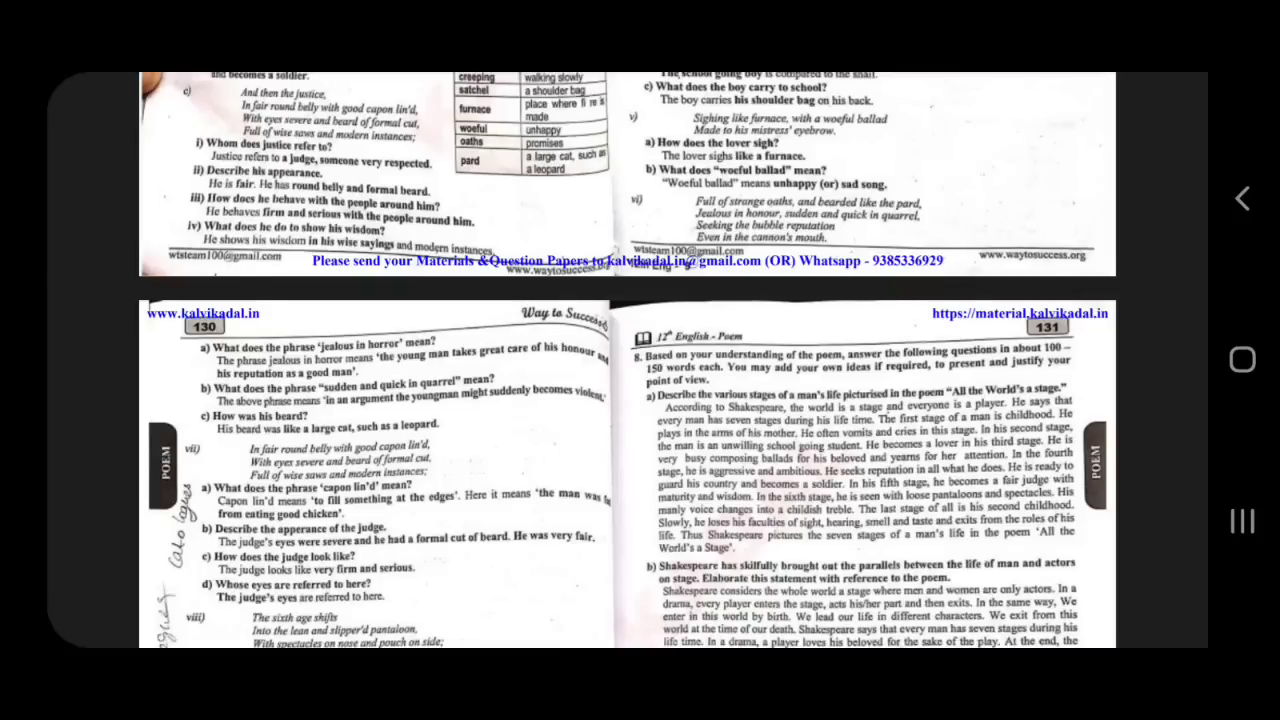
{"action": "scroll", "scroll_direction": "down", "scroll_amount": 3}
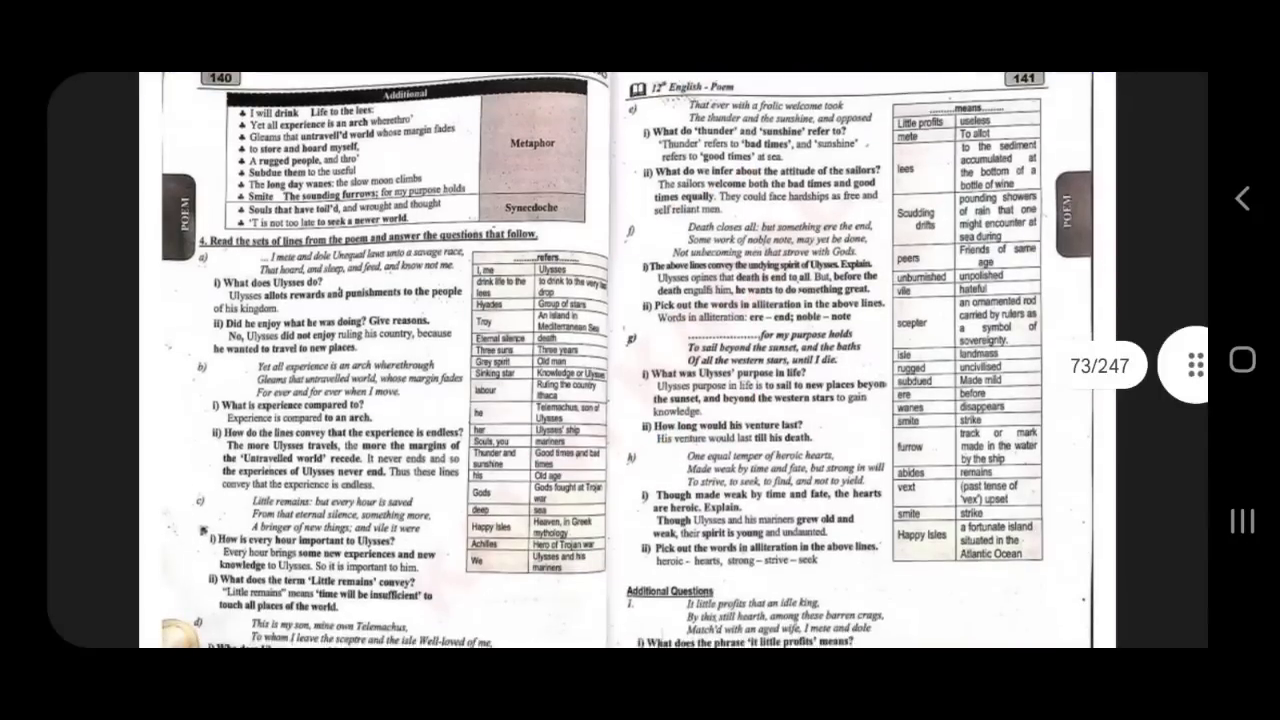
{"action": "scroll", "scroll_direction": "down", "scroll_amount": 3}
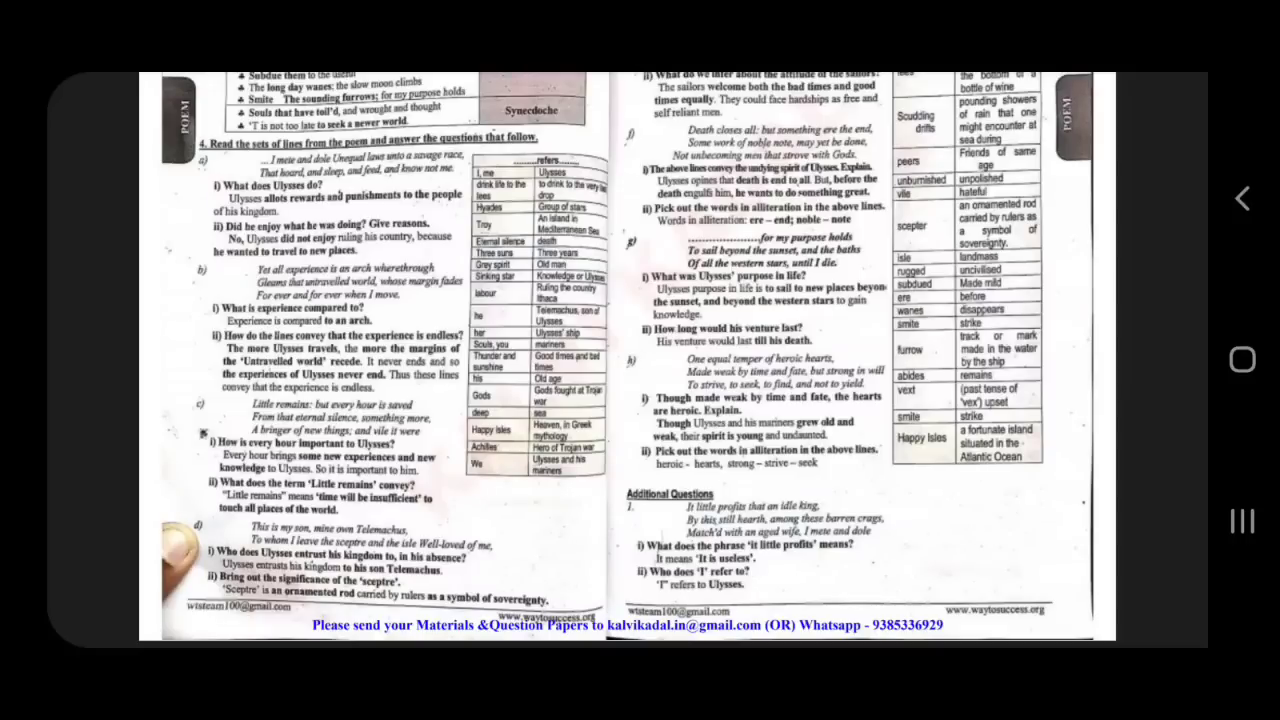
Move down toward page 145 where the Ulysses reference-to-context answers begin.
{"action": "scroll", "scroll_direction": "down", "scroll_amount": 3}
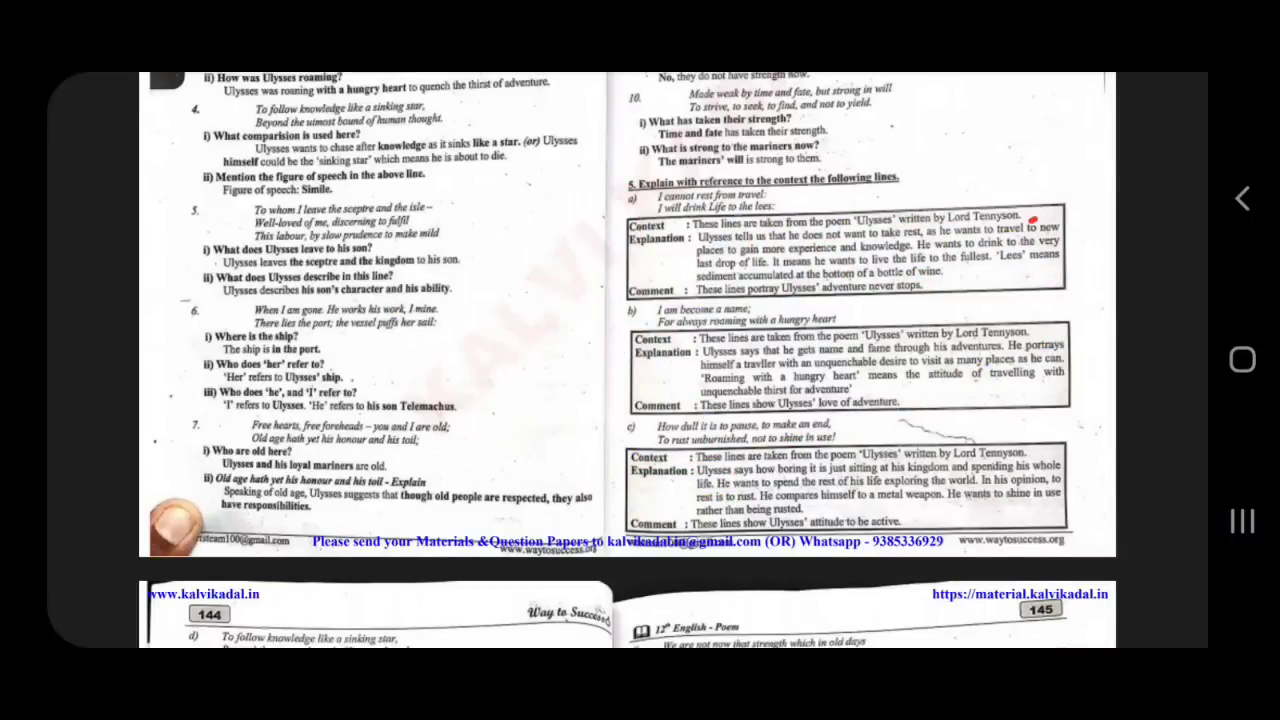
{"action": "left_click_drag", "start_coordinate": [610, 210], "coordinate": [1080, 216]}
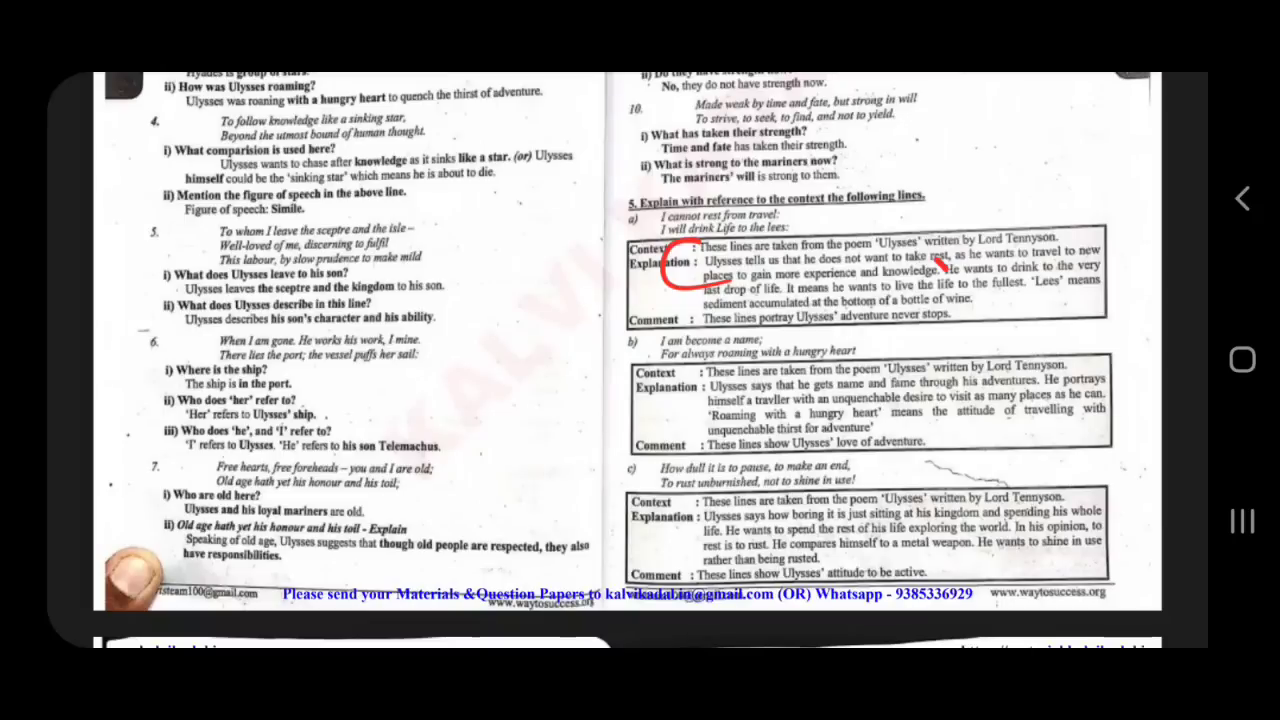
{"action": "left_click_drag", "start_coordinate": [590, 260], "coordinate": [636, 390]}
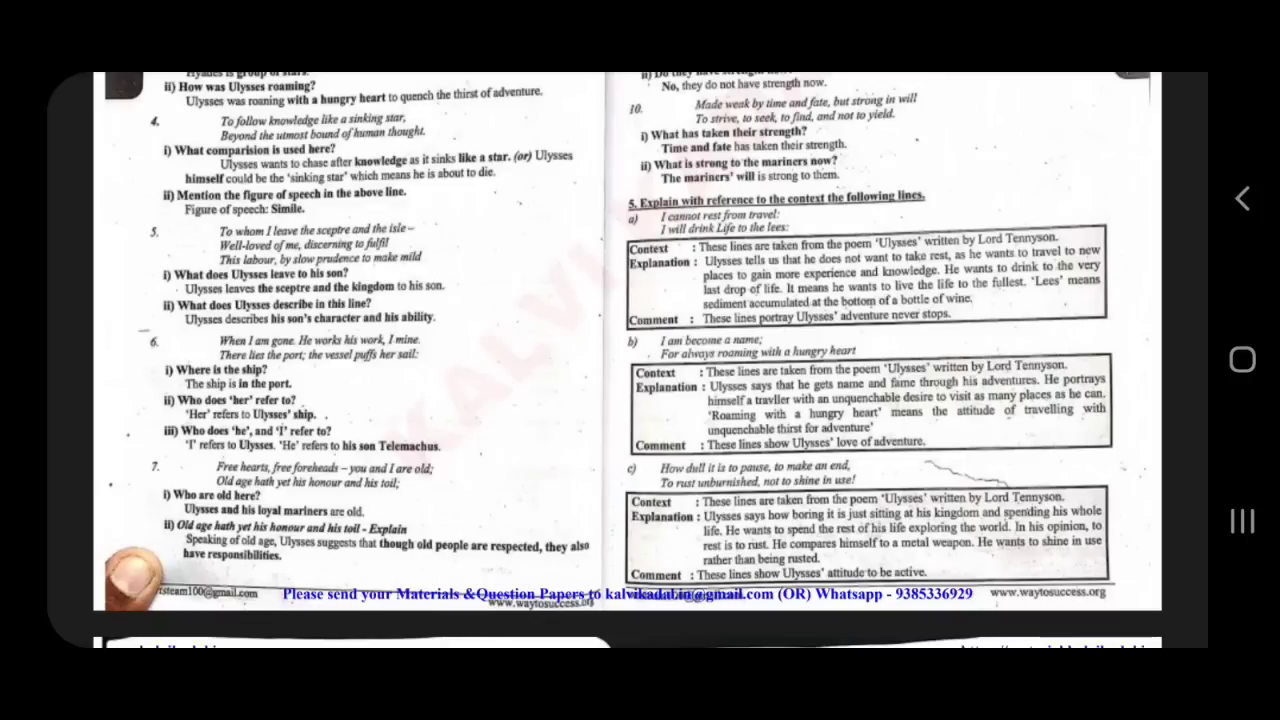
Draw red loops and scribbles over Ulysses context answers a–c on page 145.
{"action": "left_click_drag", "start_coordinate": [620, 364], "coordinate": [964, 284]}
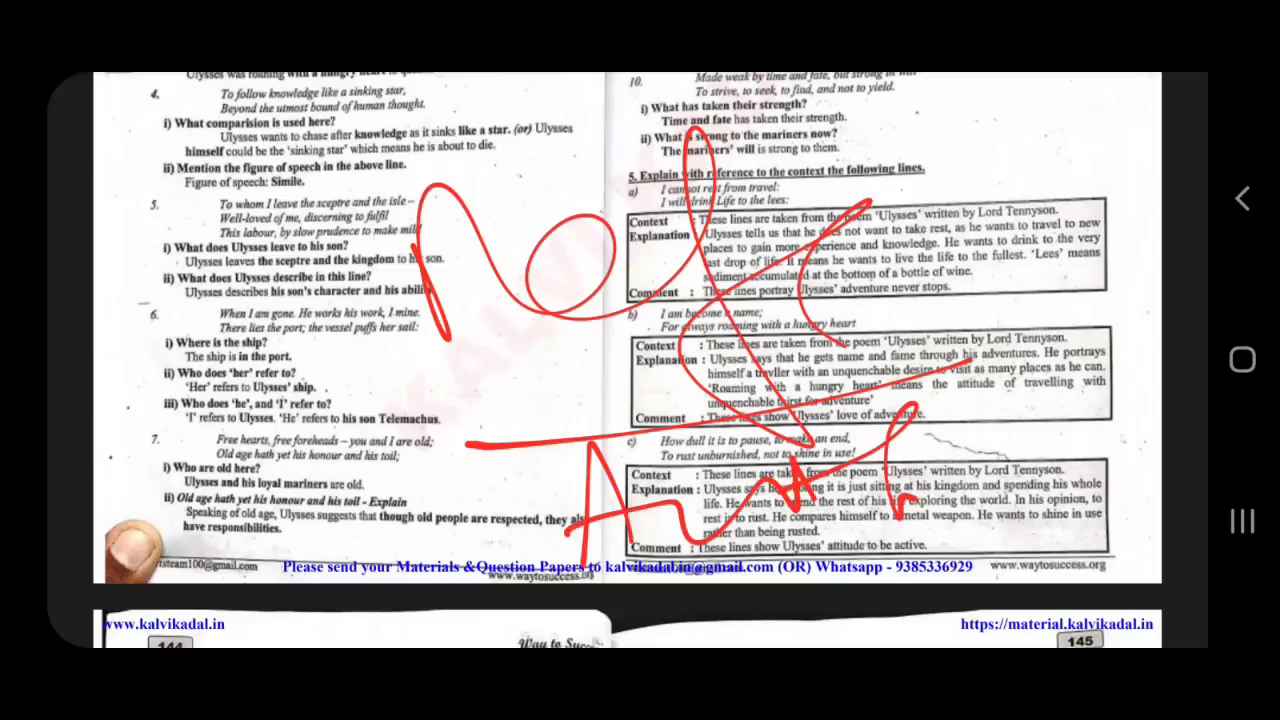
{"action": "left_click_drag", "start_coordinate": [916, 504], "coordinate": [1204, 420]}
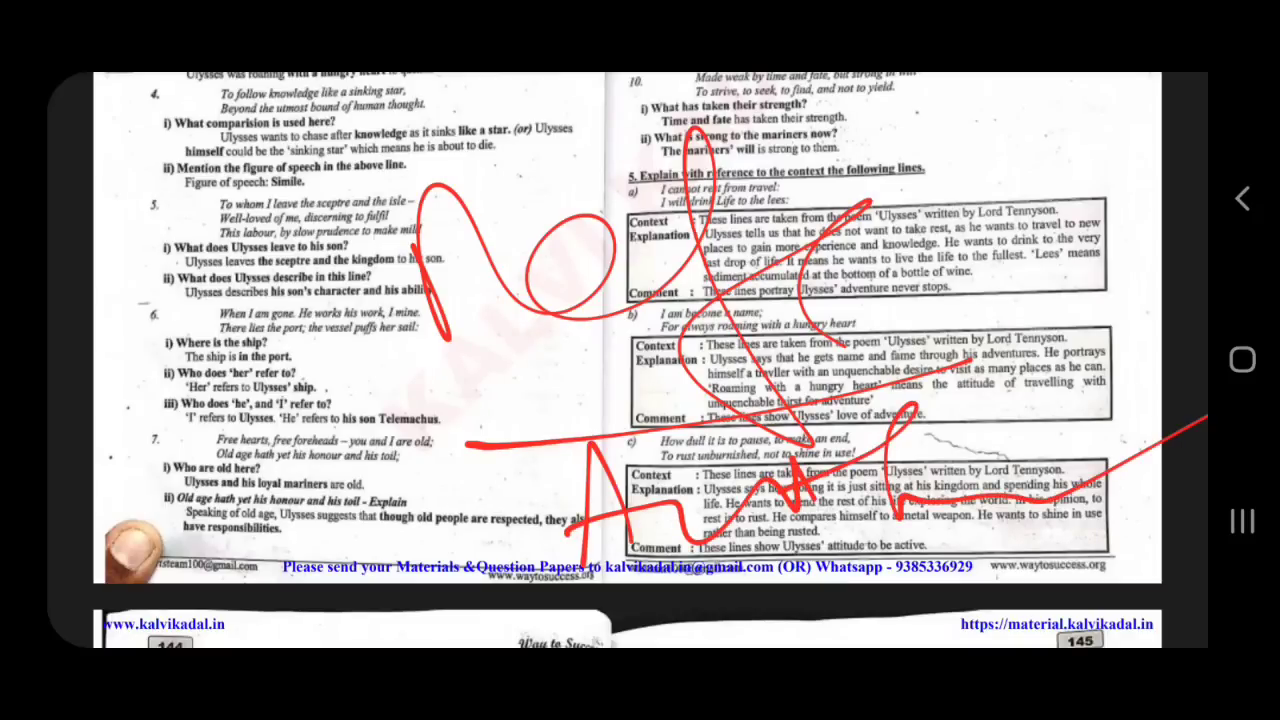